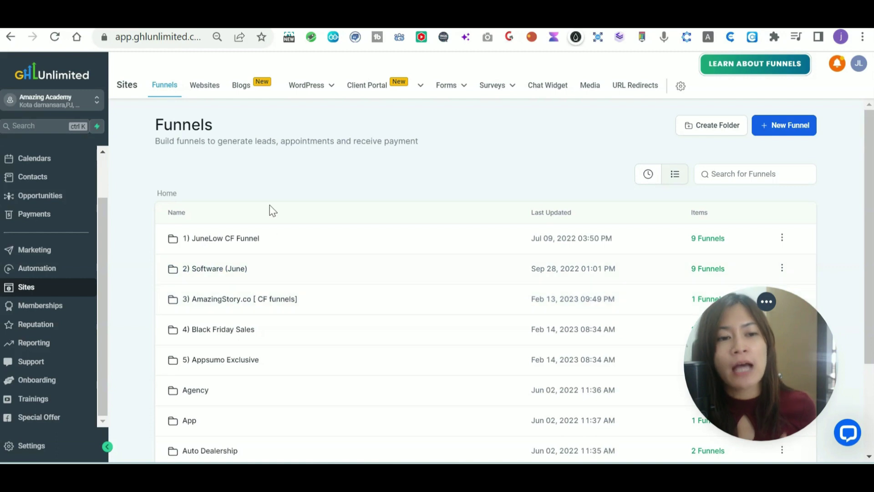
mouse_move(64, 85)
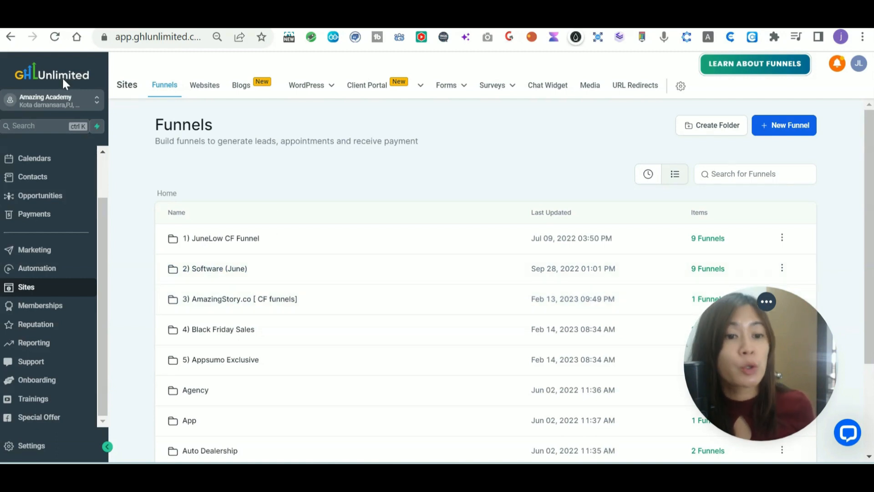
mouse_move(61, 275)
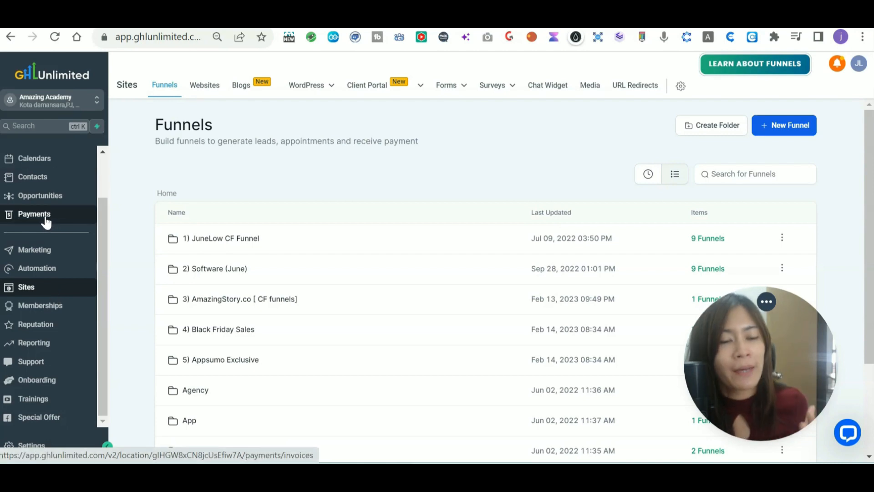
Step: Go to Payments, then Coupons, and start a new coupon
left_click(33, 214)
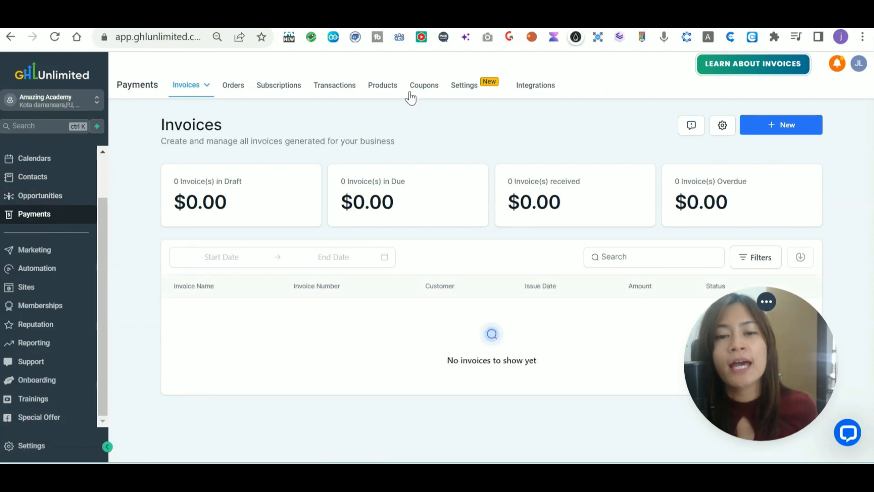
mouse_move(427, 91)
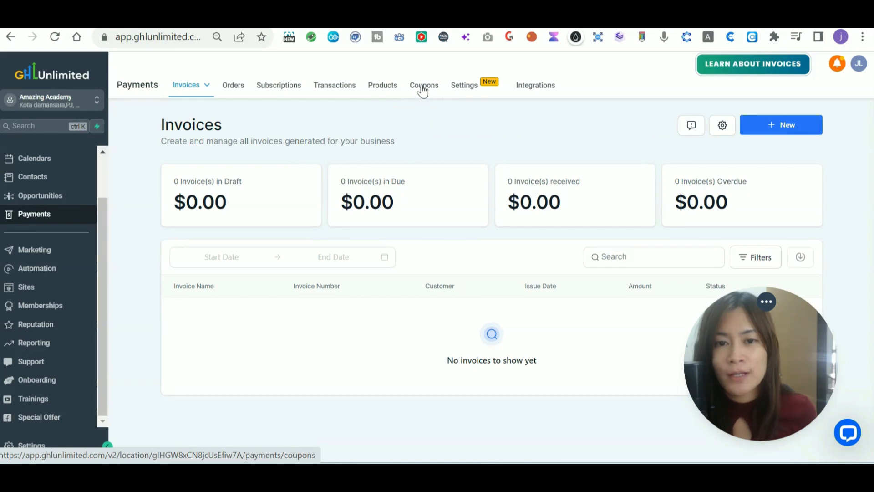
left_click(424, 85)
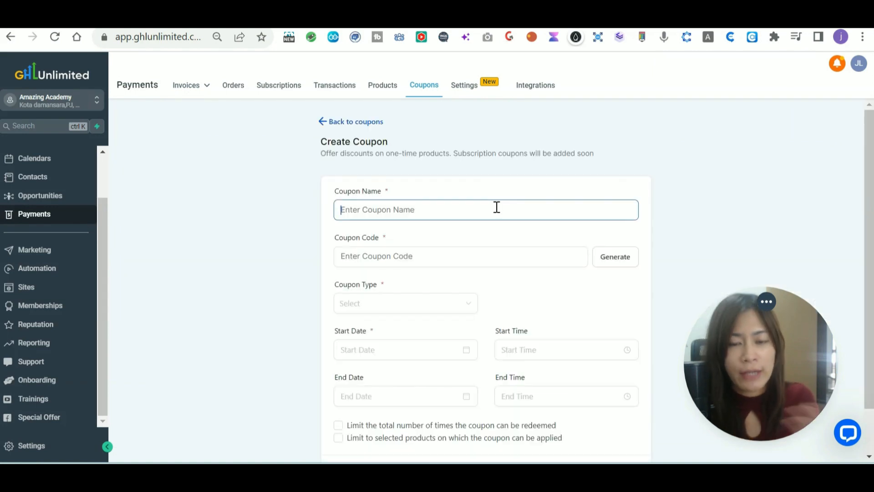
Step: Name the coupon 'Testing coupon' and set its code to 50OFF
type("Testing cou")
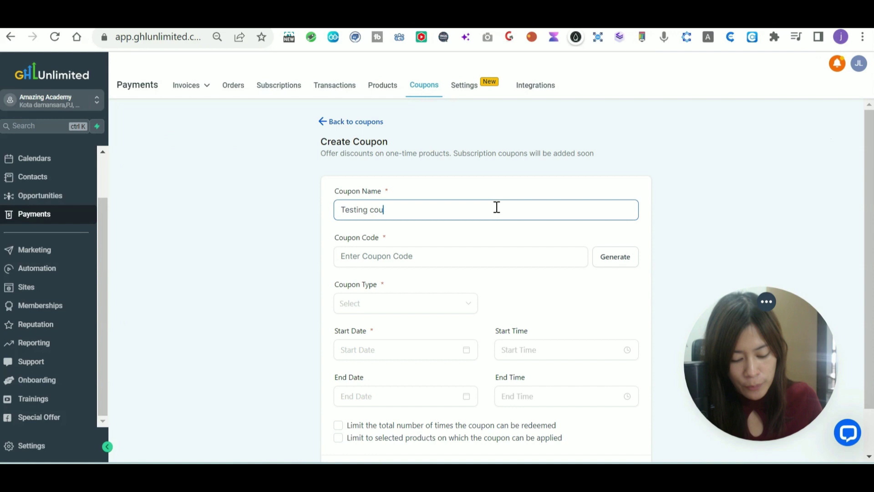
left_click(461, 256)
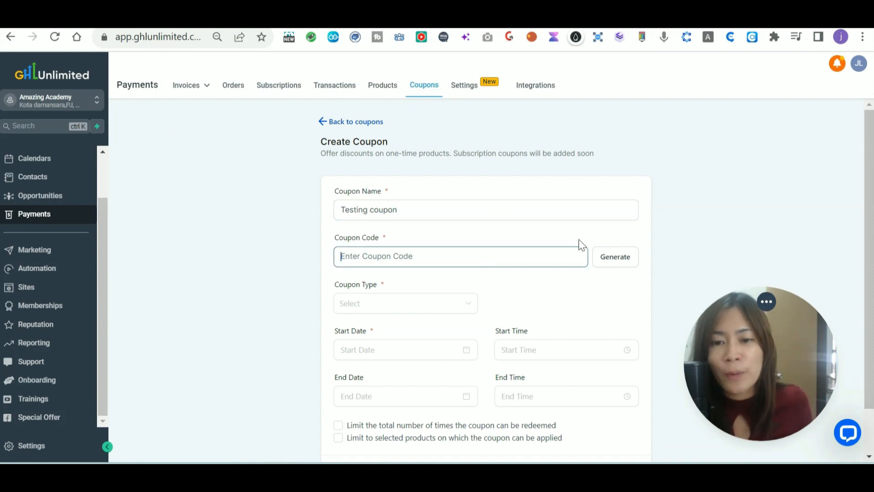
left_click(615, 256)
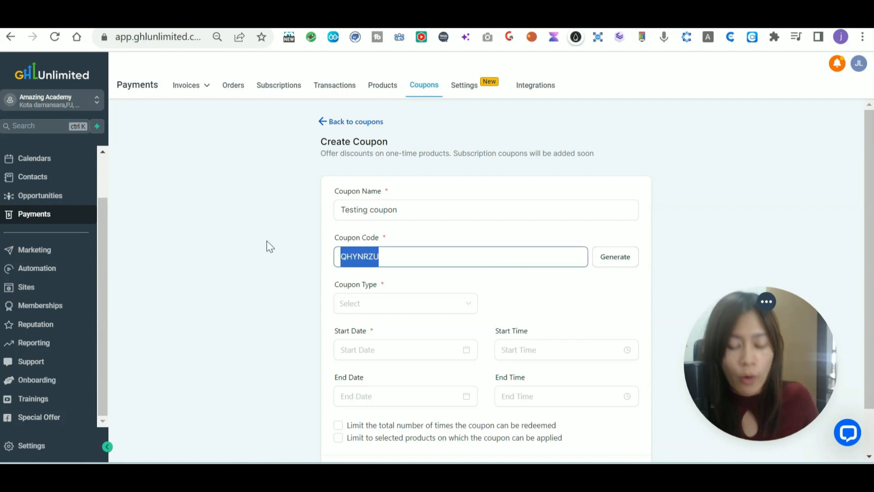
type("10")
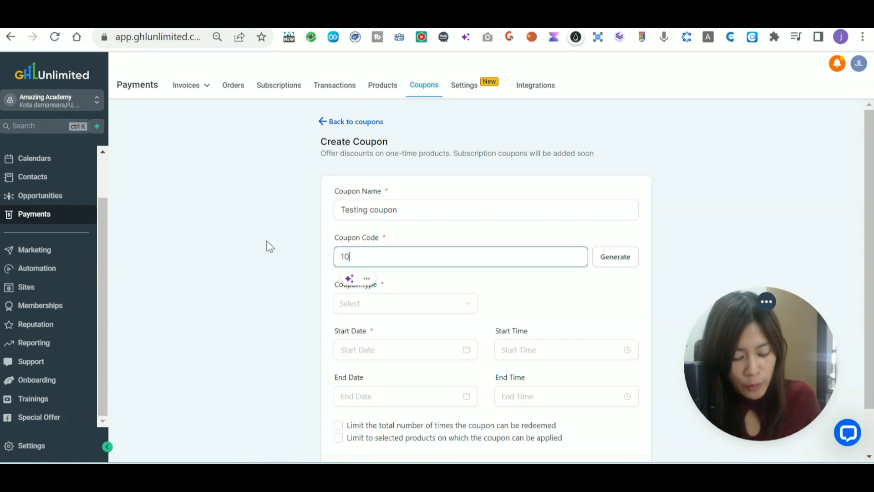
type("500")
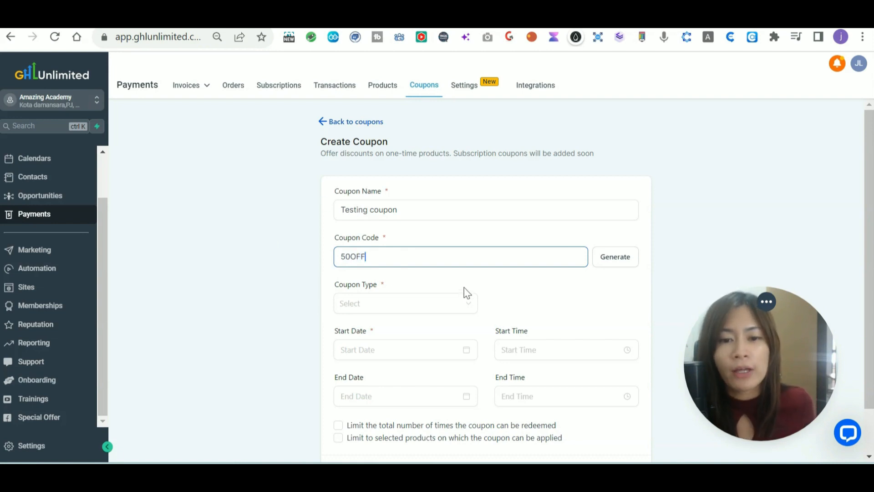
Step: Make it a Percentage Coupon with 50% off, starting July 28, 2023
left_click(405, 303)
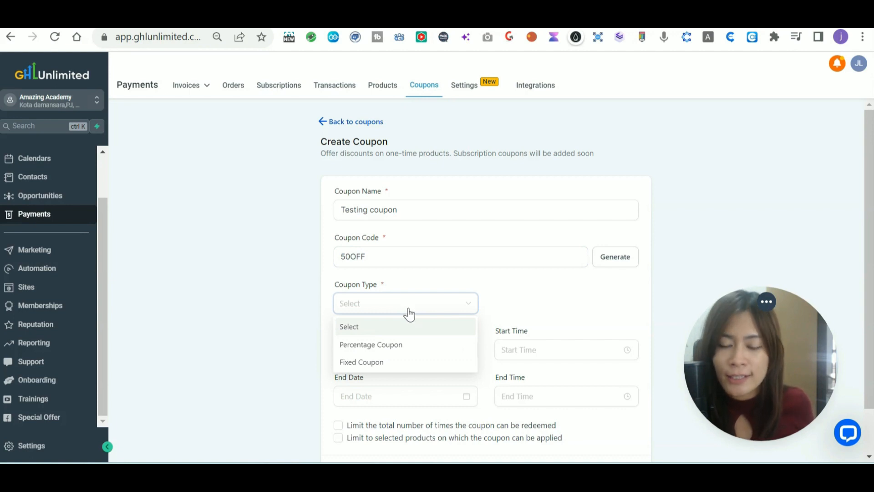
mouse_move(381, 368)
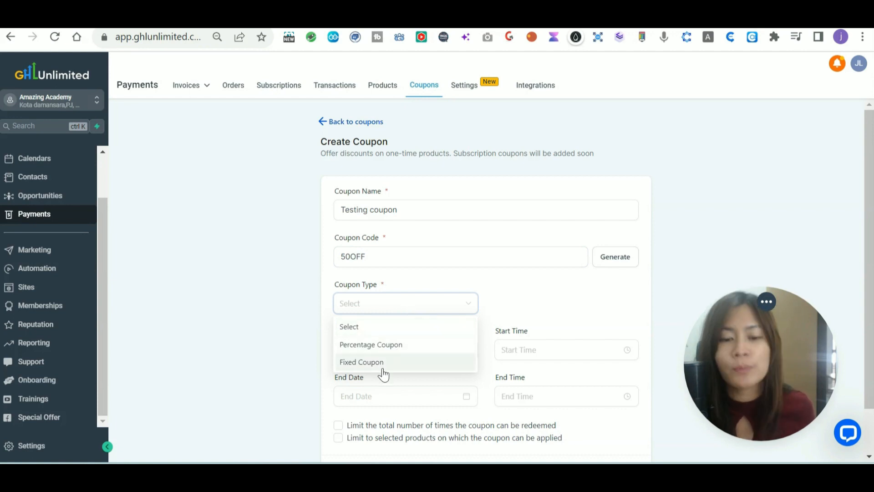
left_click(370, 345)
type("50")
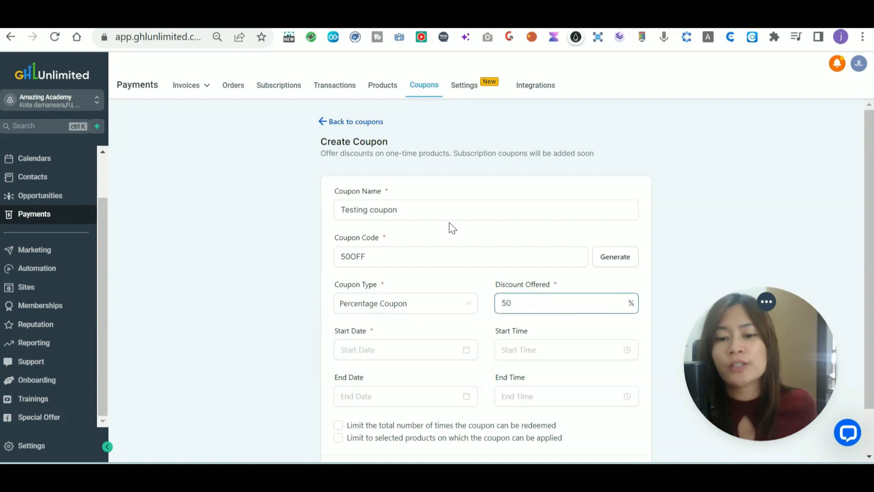
left_click(405, 350)
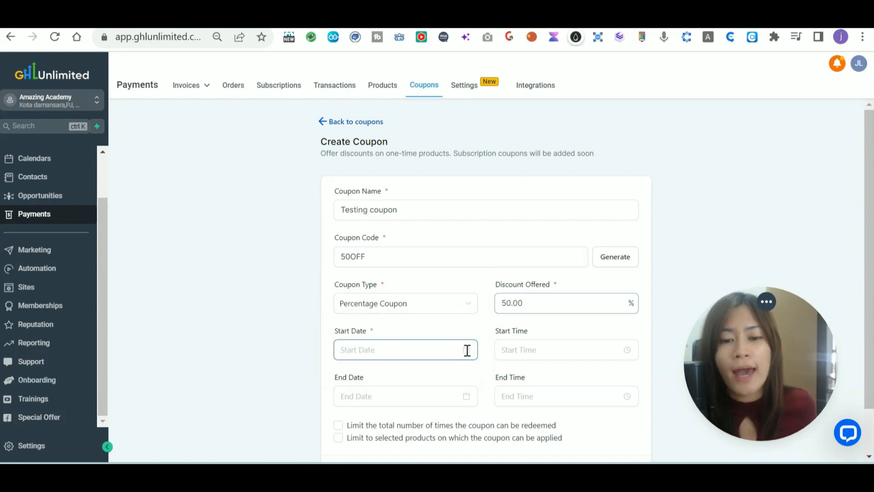
type("July 28, 2023")
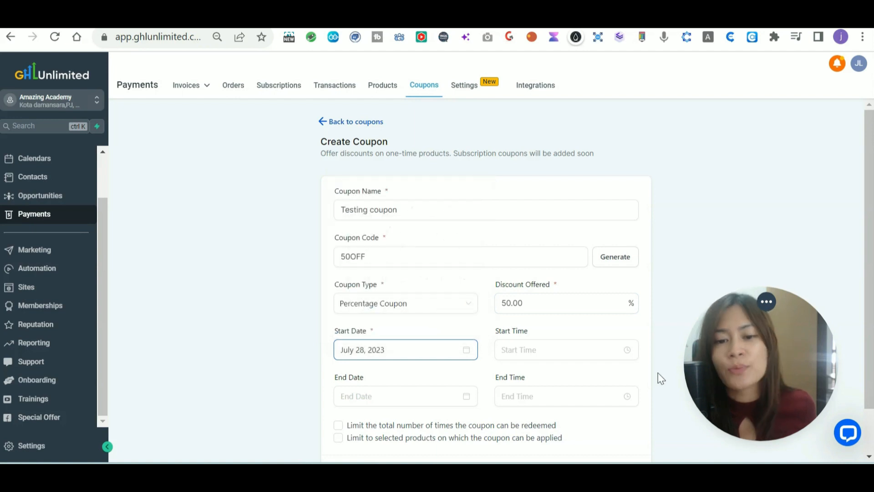
Step: Set start time 12:00 PM and end August 4, 2023 at 12:00 PM
left_click(567, 350)
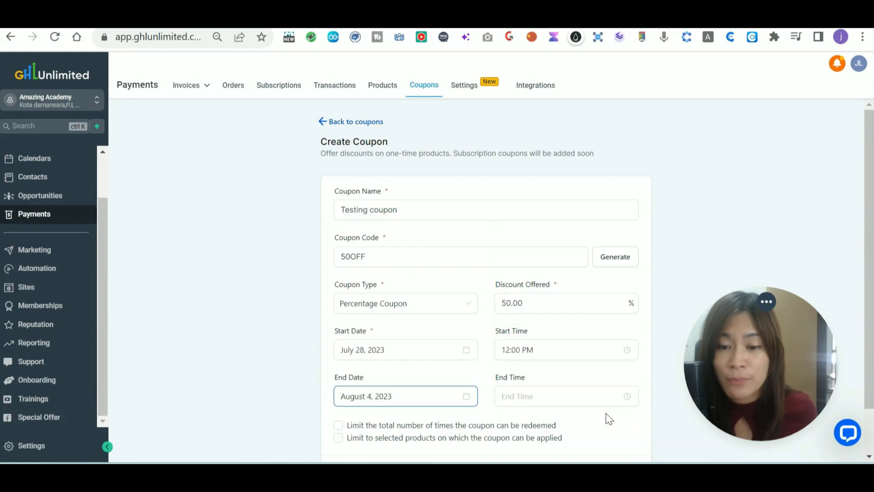
left_click(557, 396)
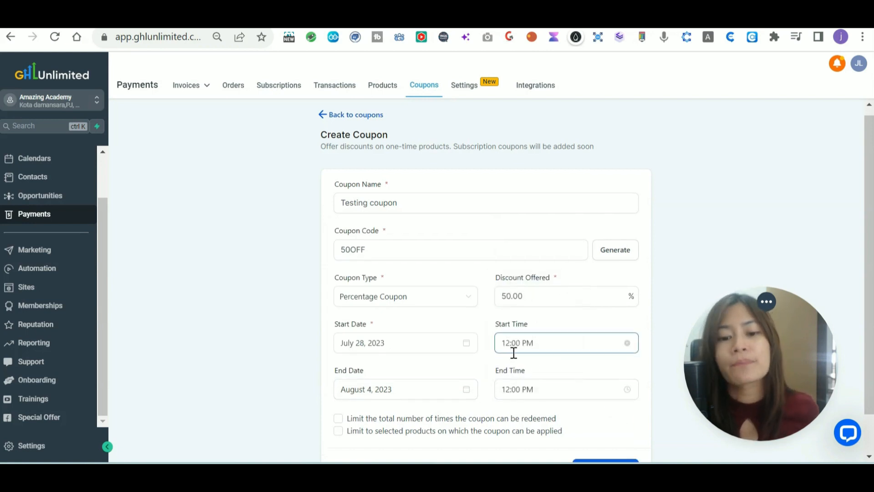
scroll("down", 3)
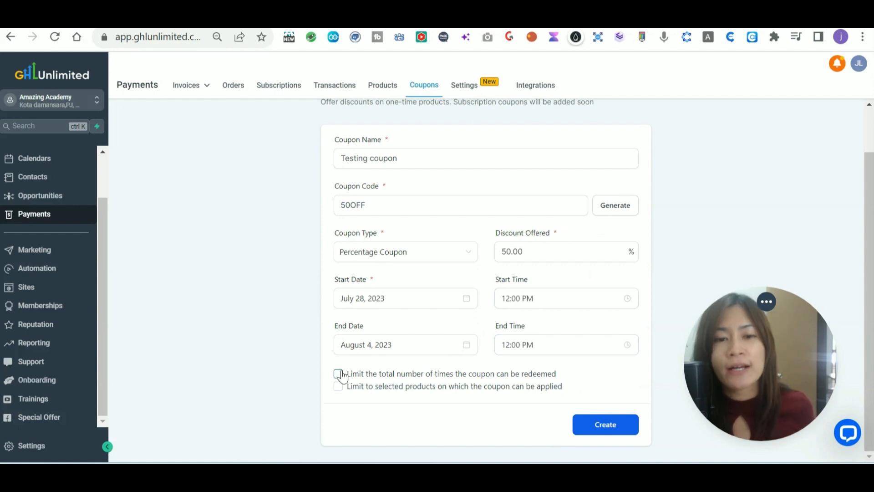
Step: Enable the total redemption limit and set it to 50 uses
left_click(338, 374)
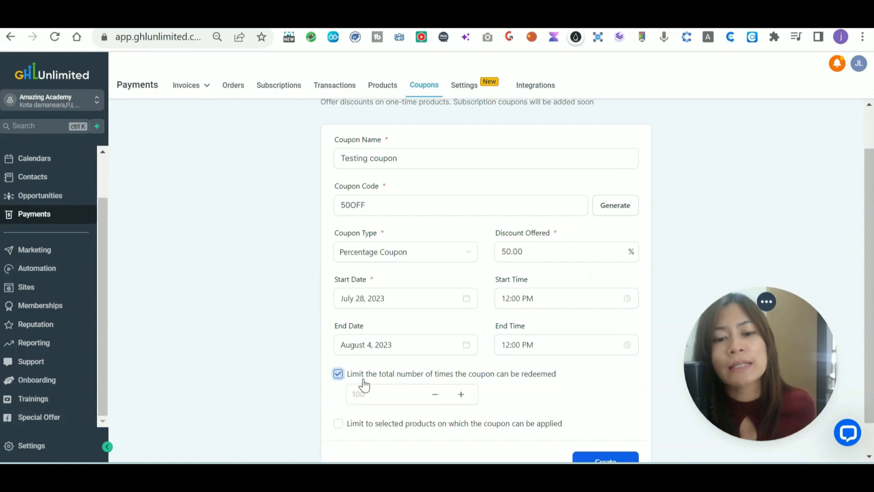
left_click(379, 394)
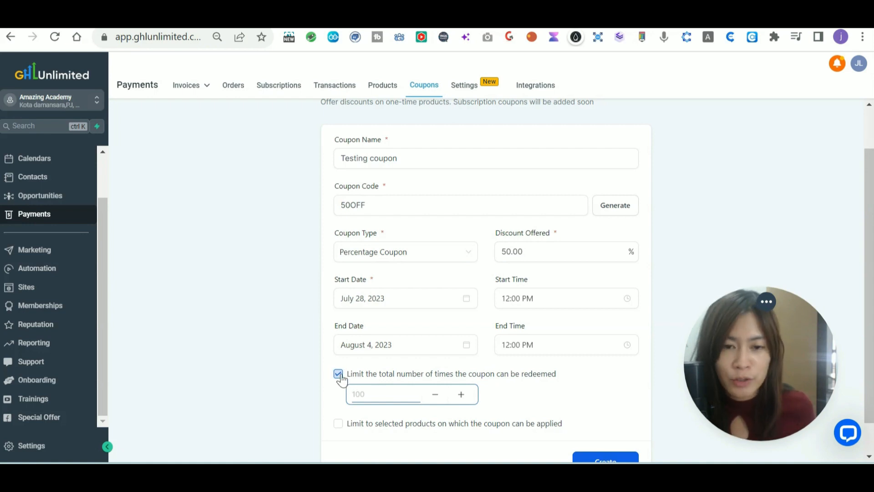
left_click(338, 374)
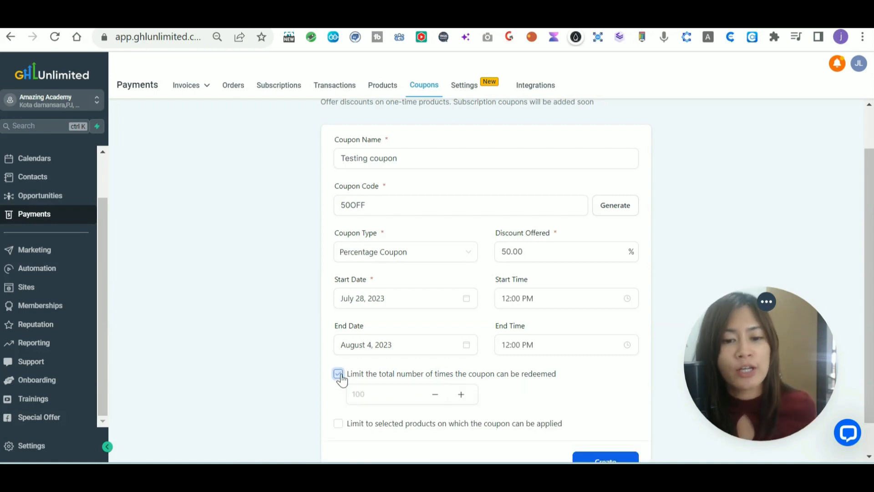
type("50")
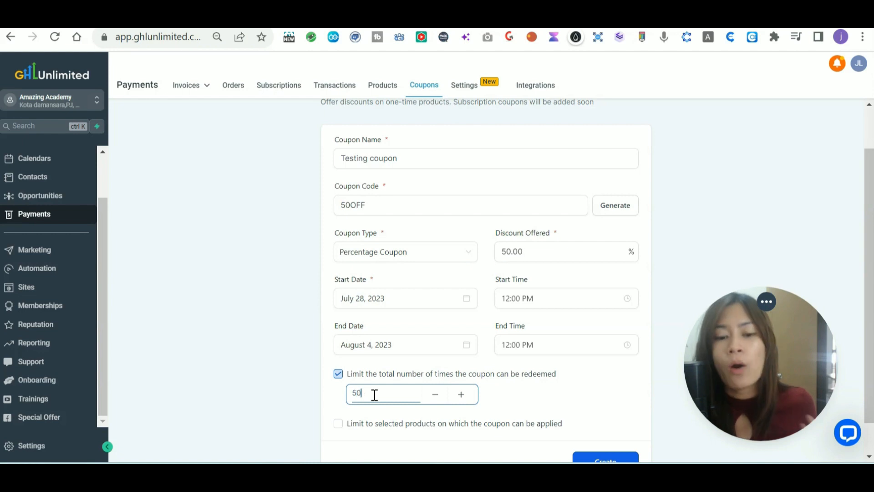
scroll("down", 3)
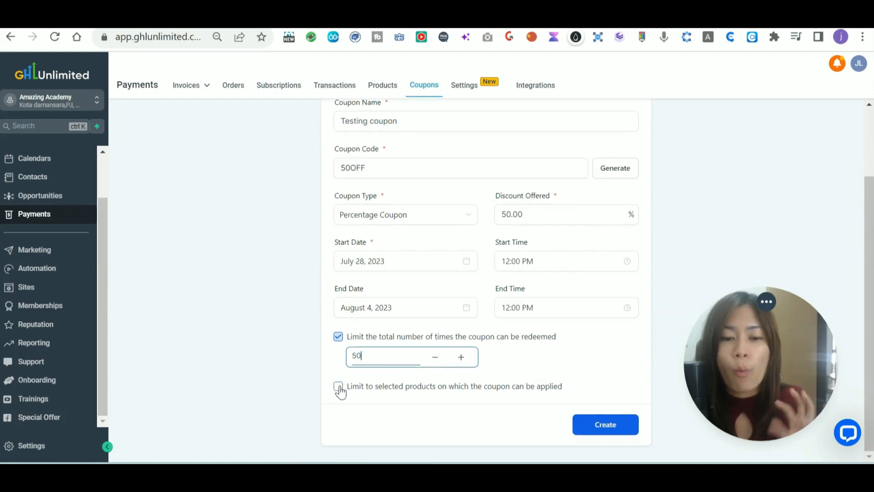
Step: Restrict the coupon to Prospect Remover $7 Lifetime and create it
left_click(337, 386)
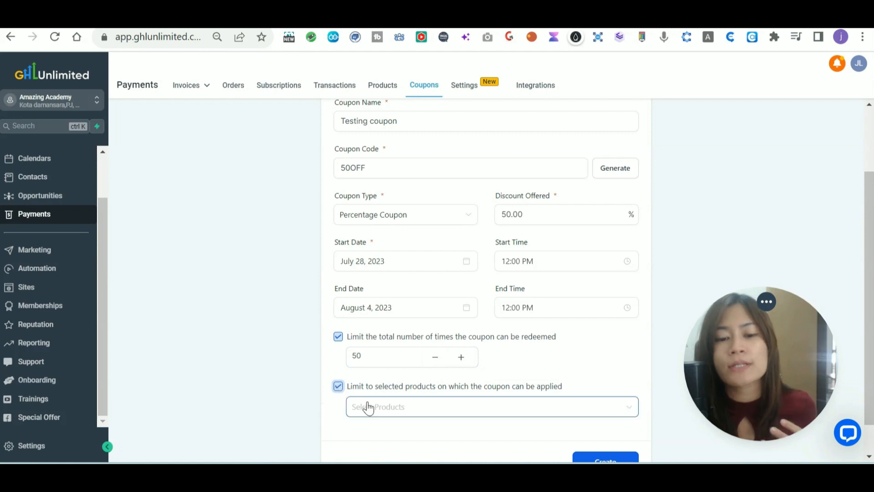
left_click(491, 407)
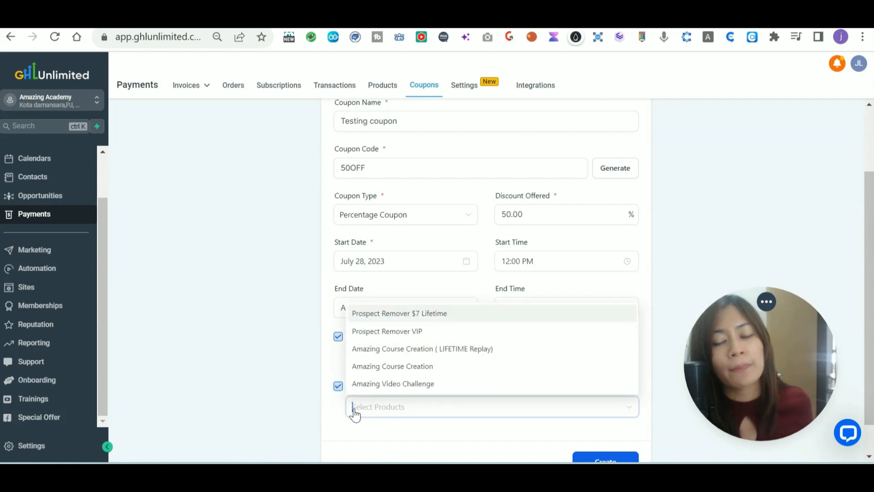
scroll("down", 3)
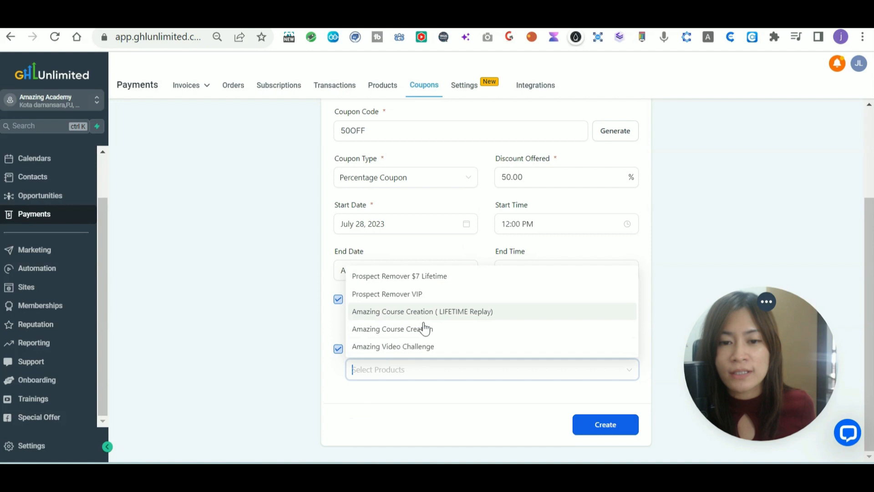
mouse_move(442, 280)
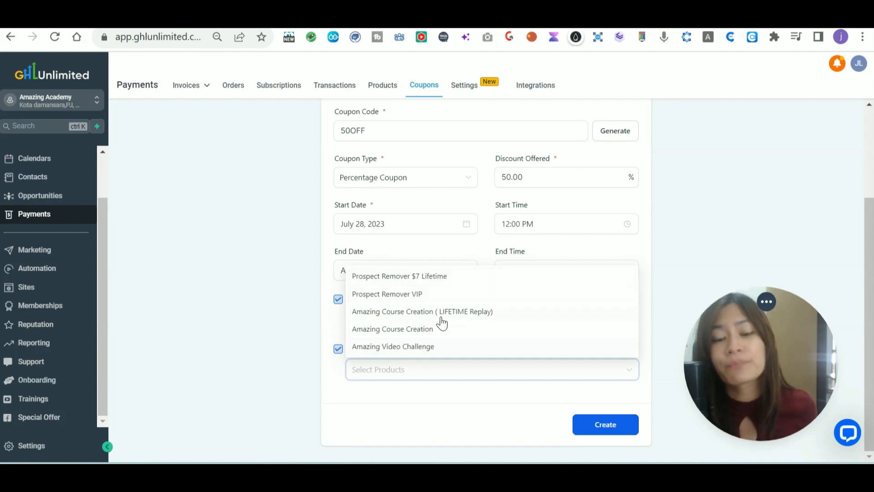
left_click(399, 276)
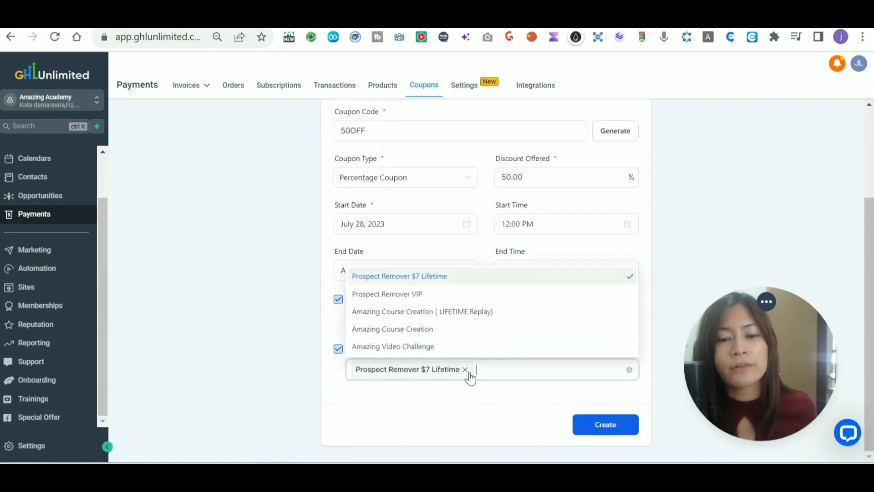
left_click(465, 370)
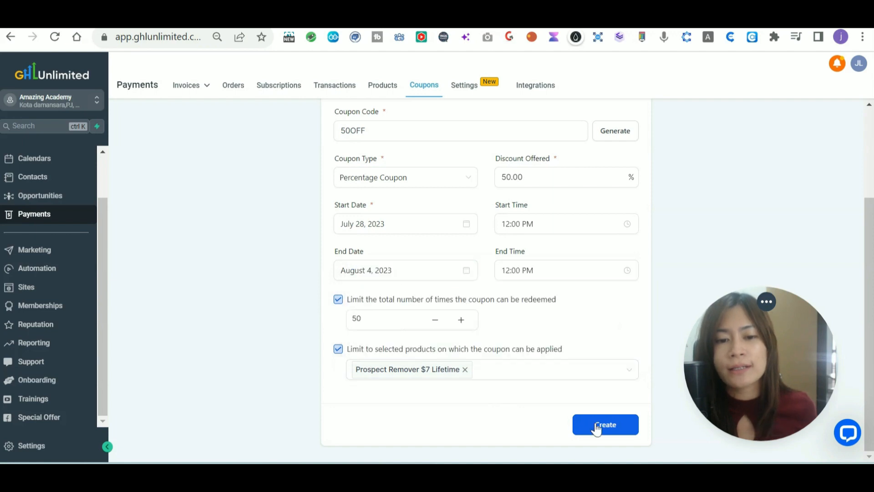
left_click(605, 424)
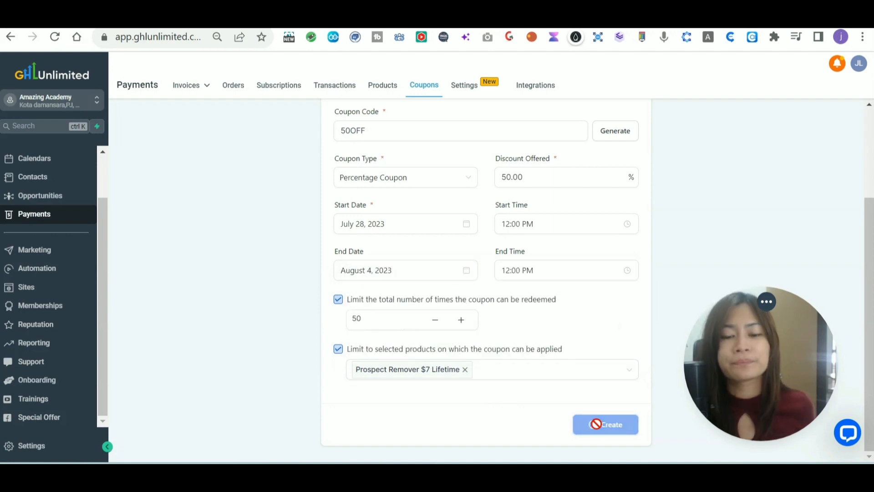
left_click(606, 424)
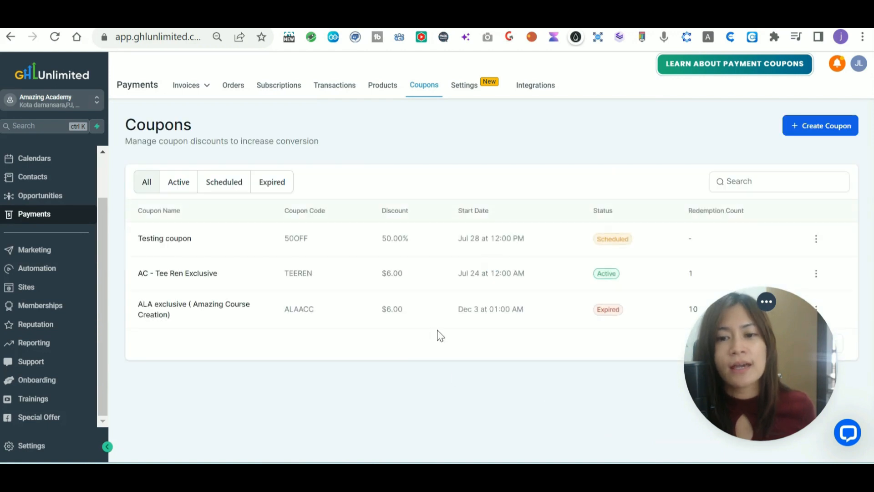
mouse_move(519, 383)
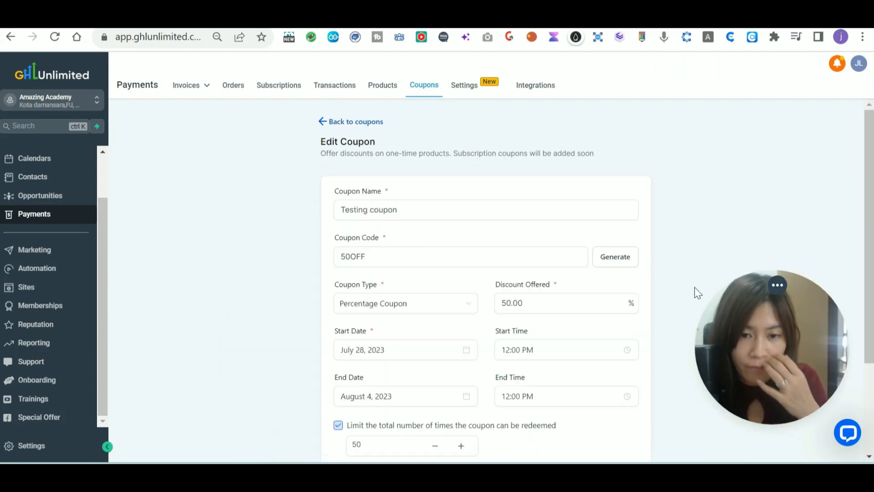
Step: Switch the coupon's product to Amazing Video Challenge and save
scroll("down", 3)
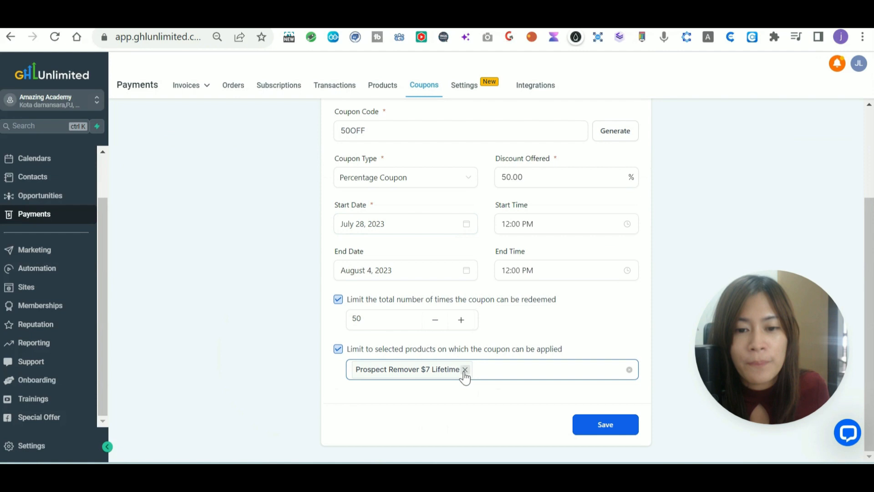
mouse_move(498, 380)
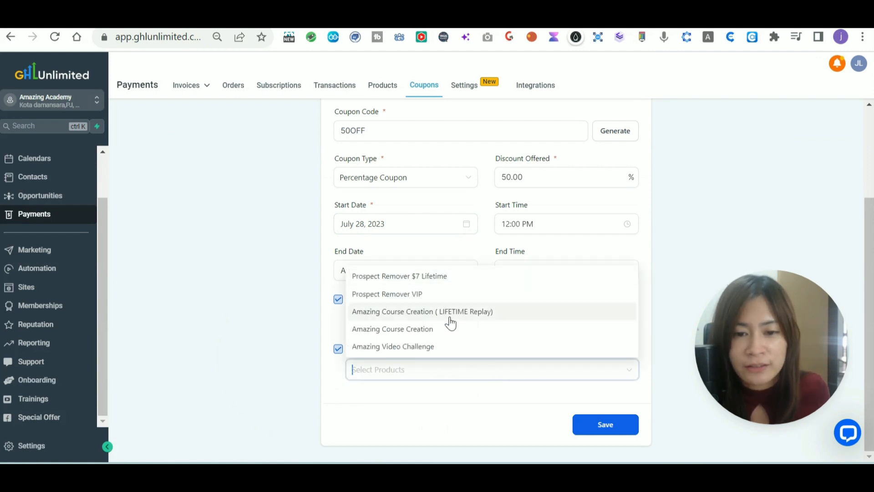
left_click(392, 347)
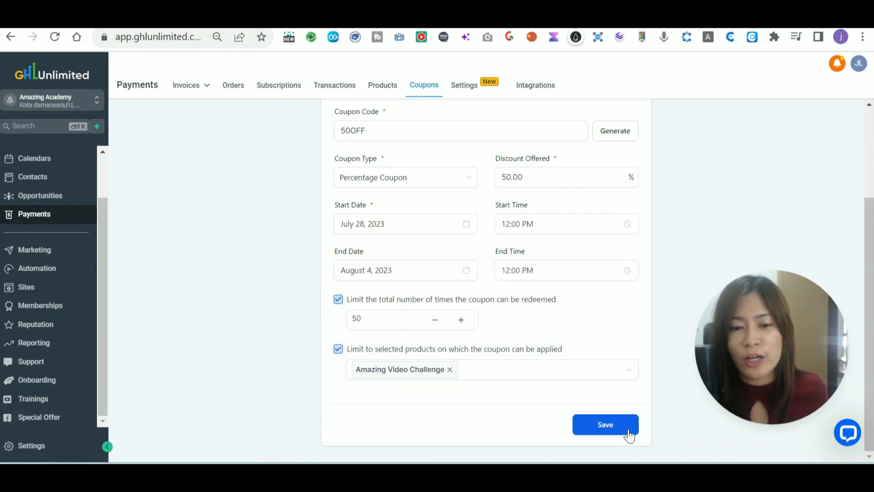
left_click(605, 424)
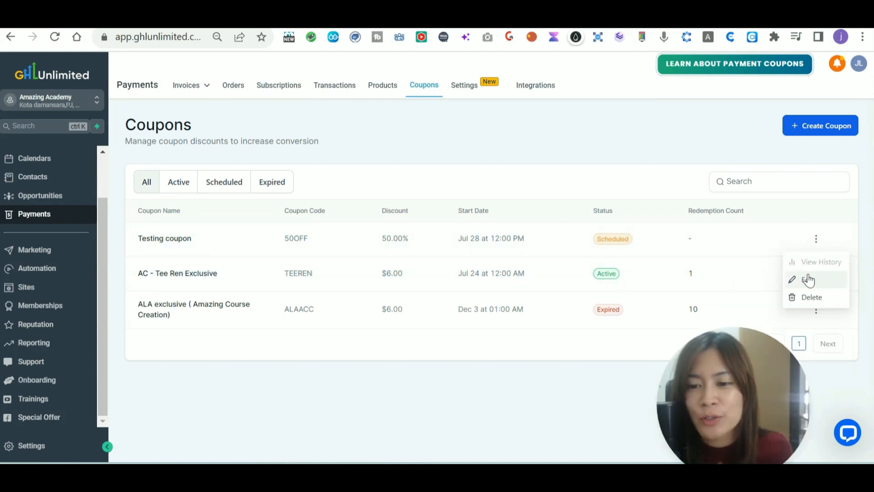
Step: Edit the Testing coupon's start to Jul 28 at 01:00 AM so it's active
left_click(809, 279)
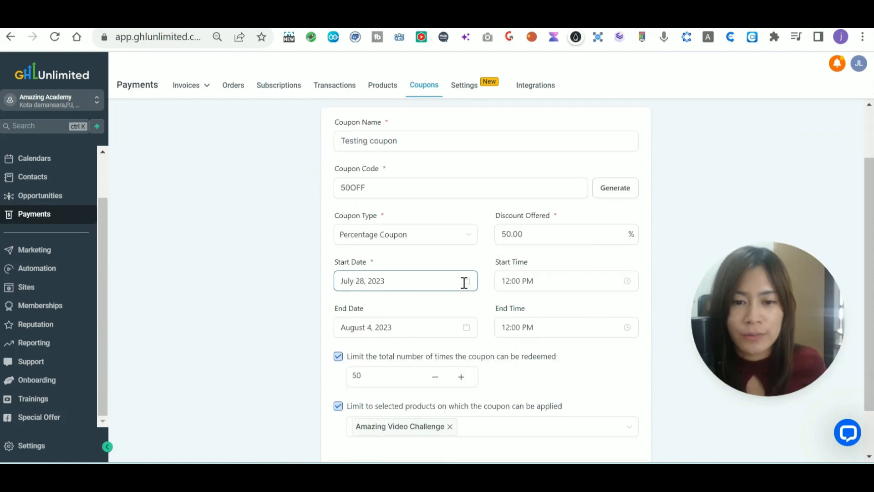
left_click(405, 281)
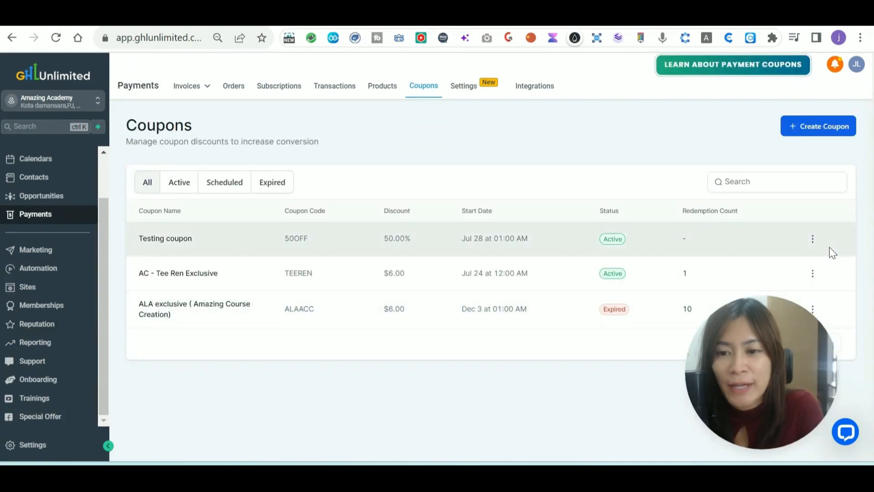
mouse_move(478, 230)
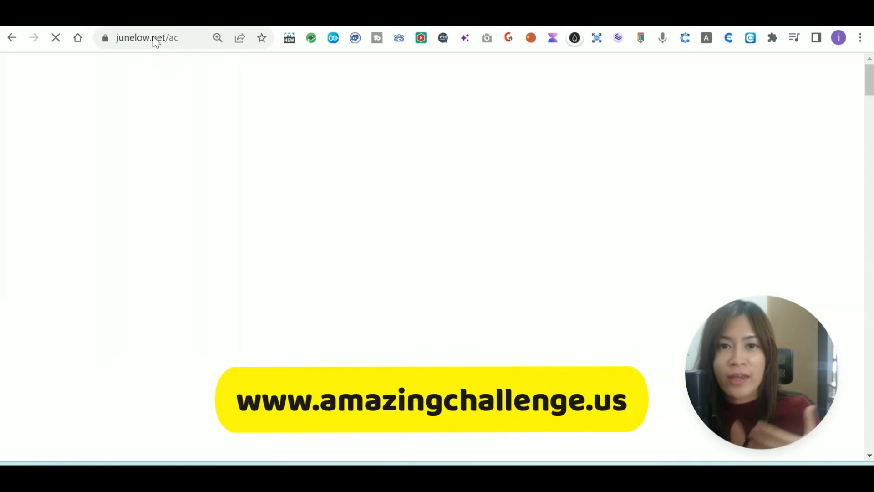
mouse_move(278, 86)
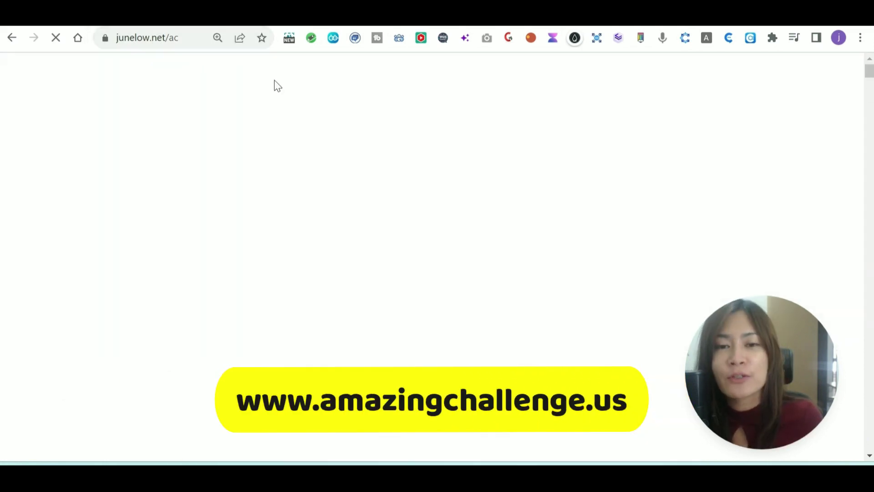
mouse_move(464, 157)
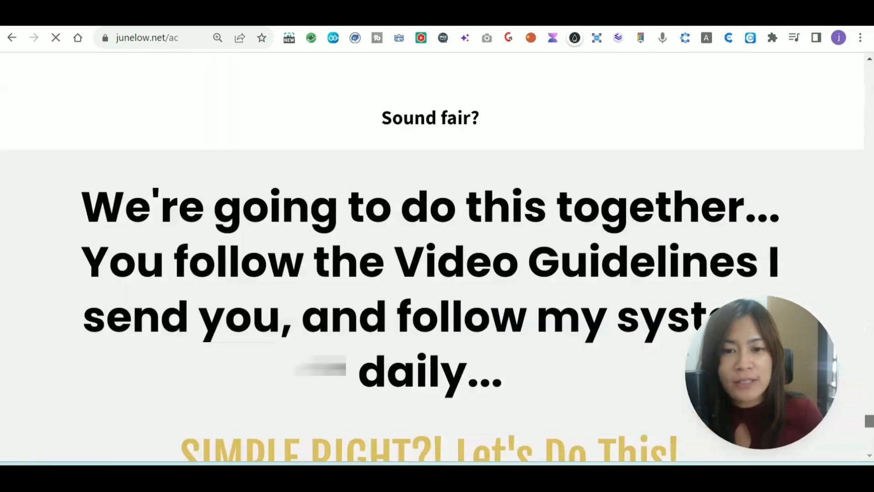
Step: On the Amazing Challenge funnel, advance to step 2 and enter coupon code 50OFF
scroll("down", 3)
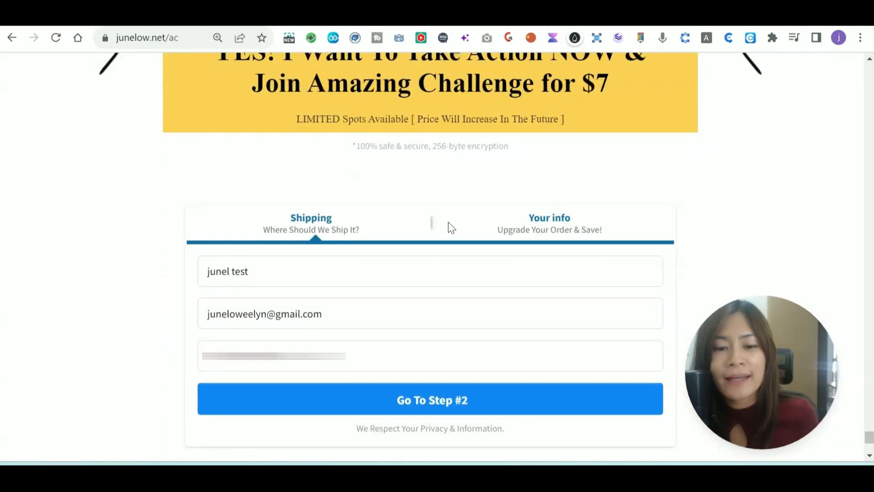
left_click(430, 400)
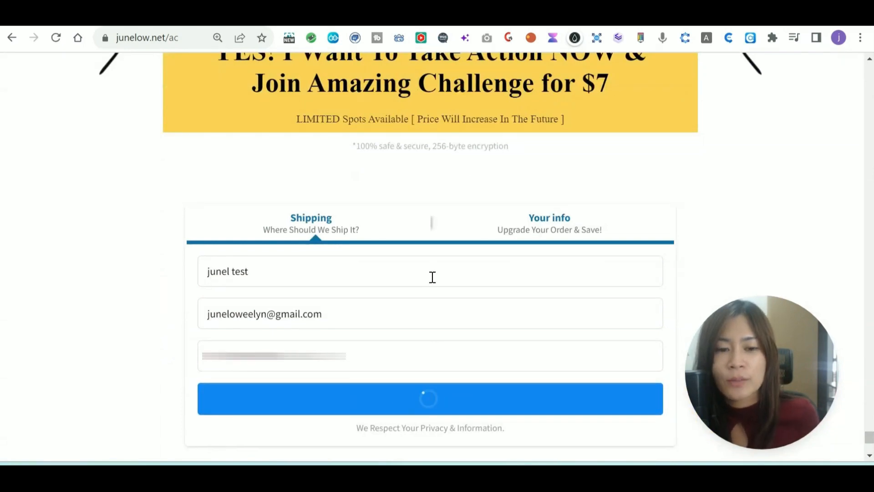
left_click(430, 399)
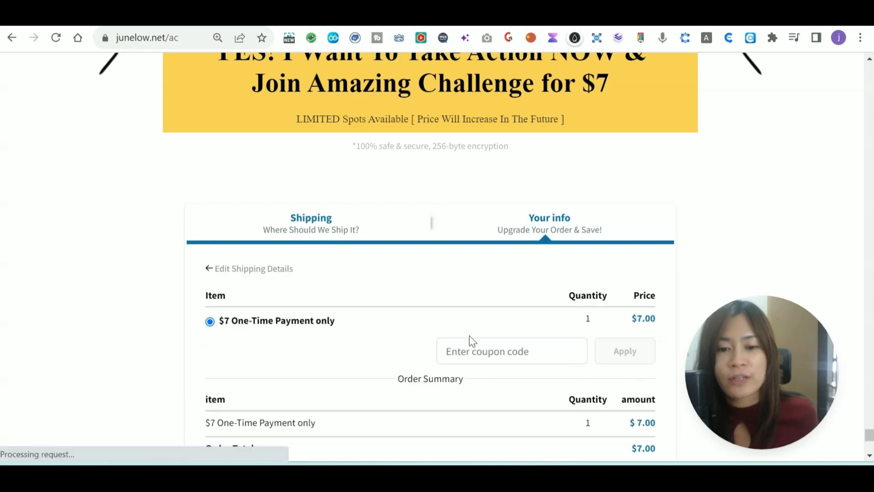
type("50OFF")
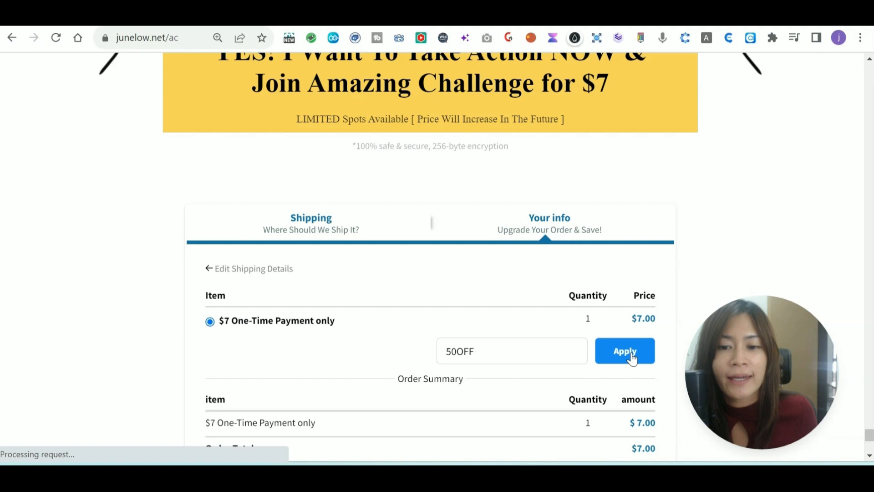
Step: Apply 50OFF and confirm the order total drops from $7.00 to $3.50
left_click(624, 350)
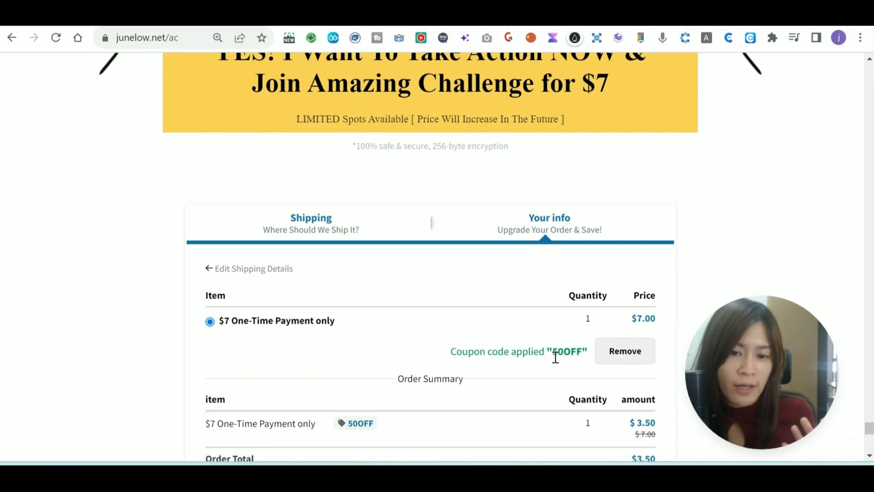
scroll("down", 3)
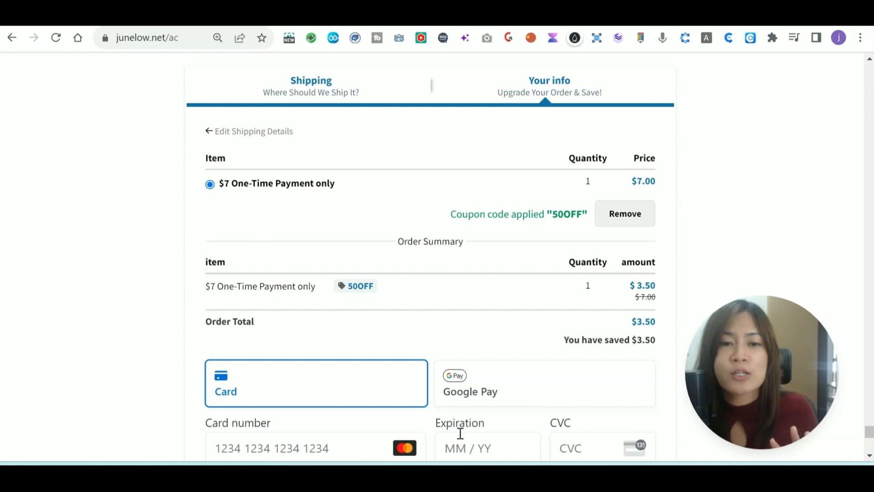
scroll("up", 3)
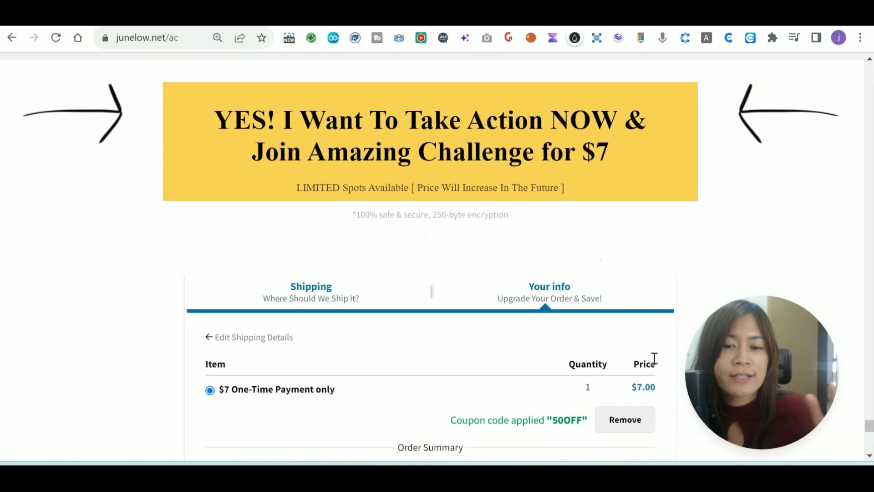
scroll("down", 3)
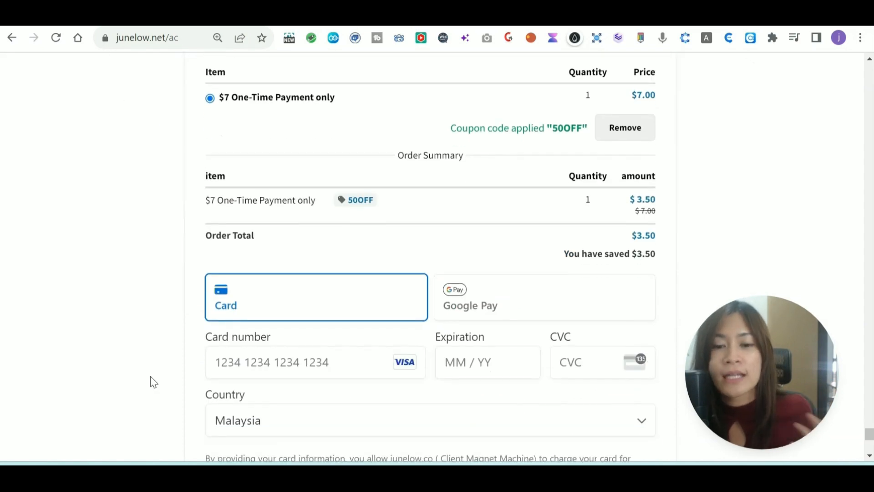
scroll("up", 3)
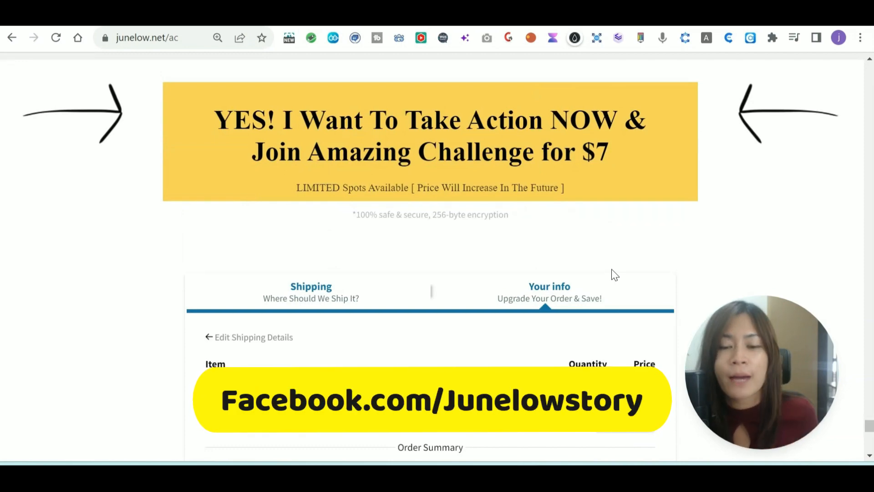
scroll("up", 3)
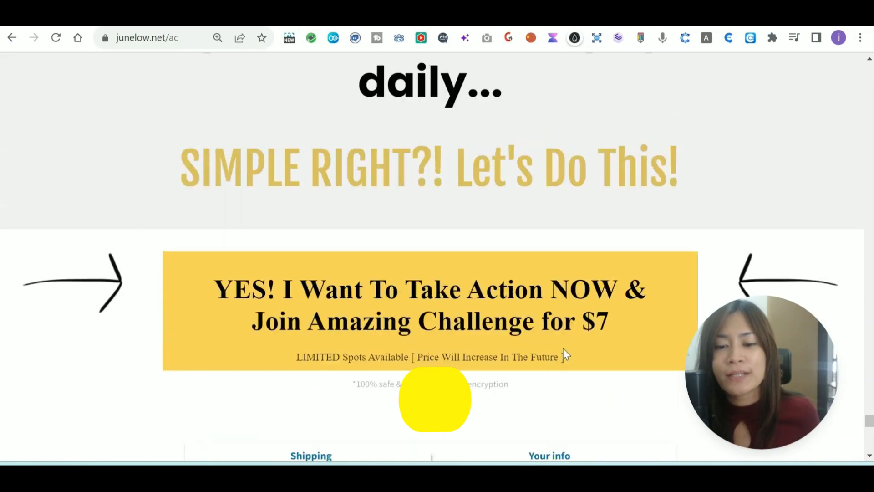
scroll("down", 3)
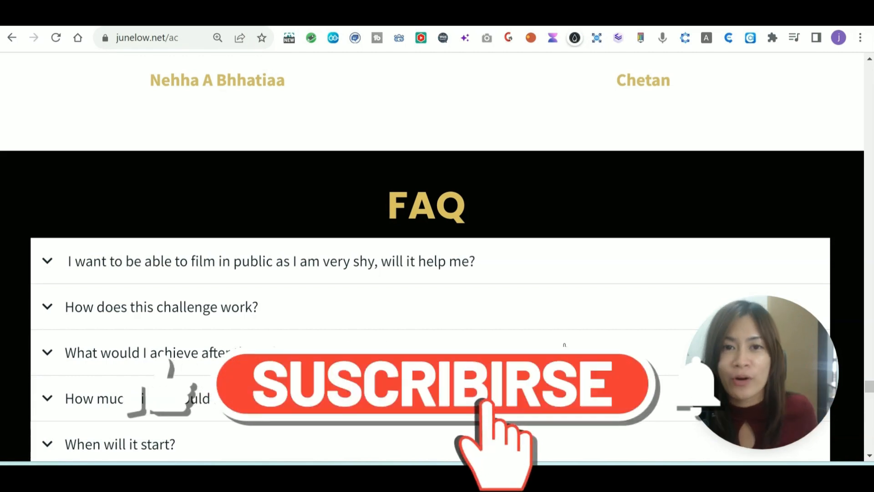
mouse_move(700, 435)
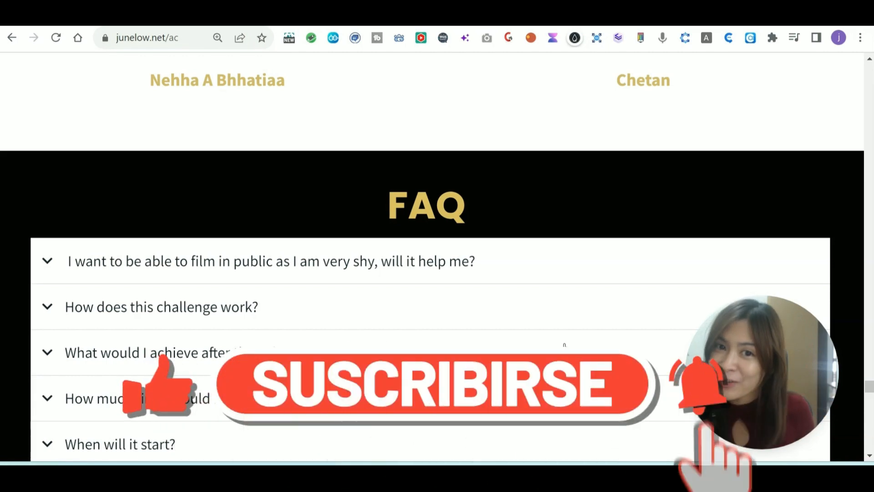